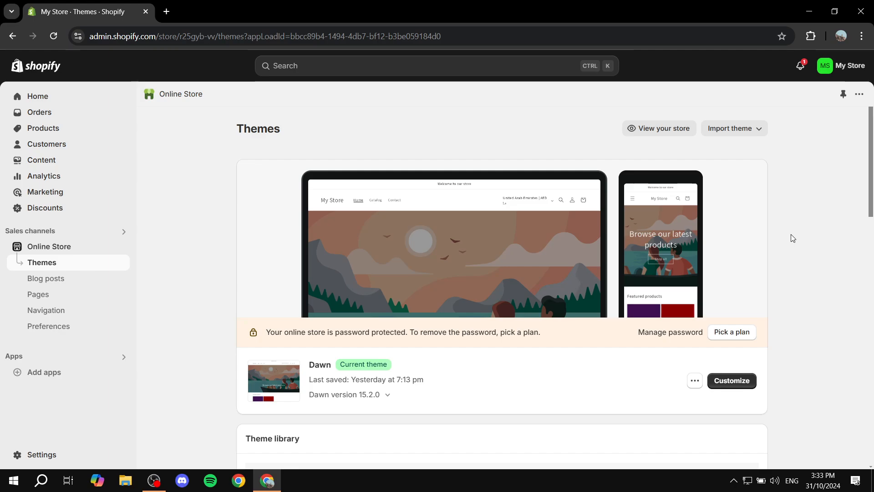
mouse_move(803, 254)
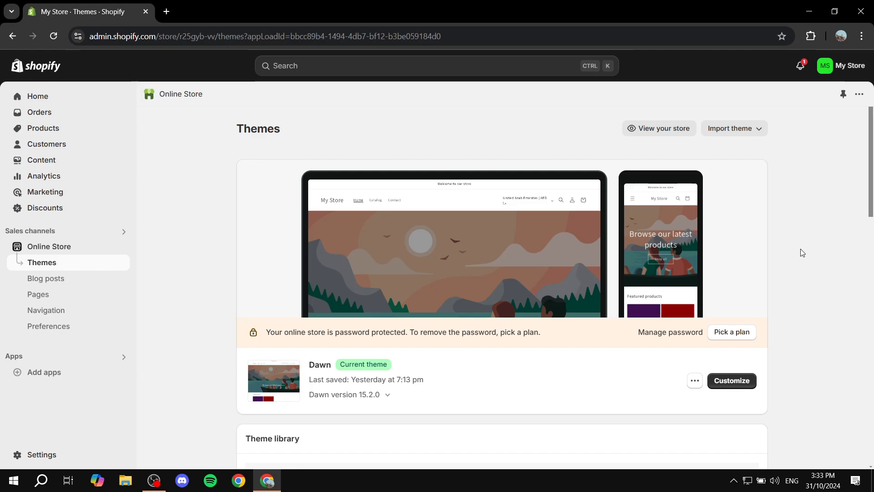
mouse_move(806, 252)
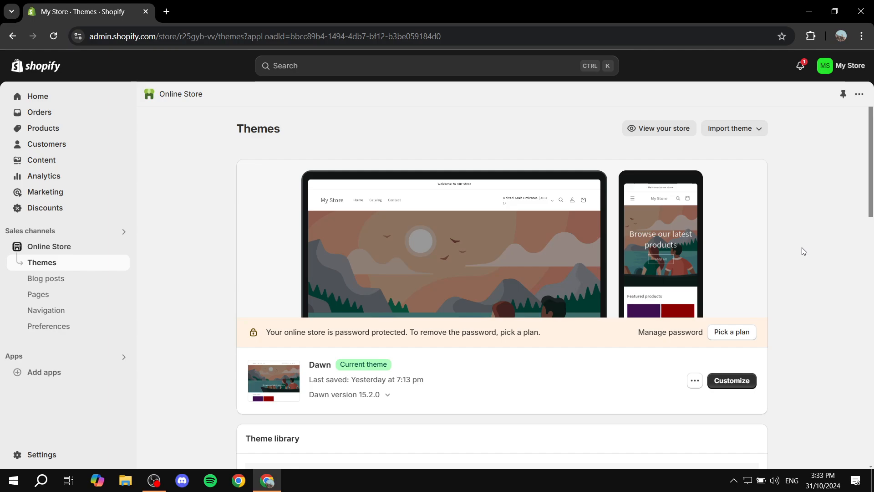
mouse_move(841, 198)
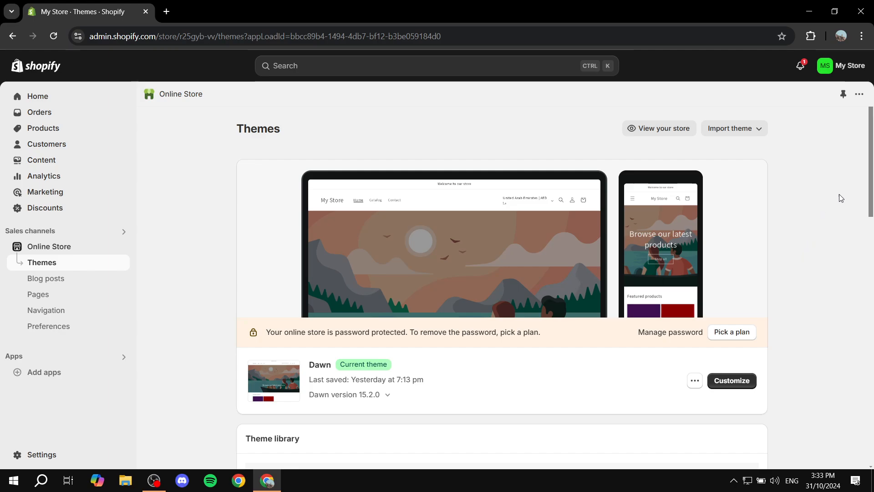
mouse_move(769, 189)
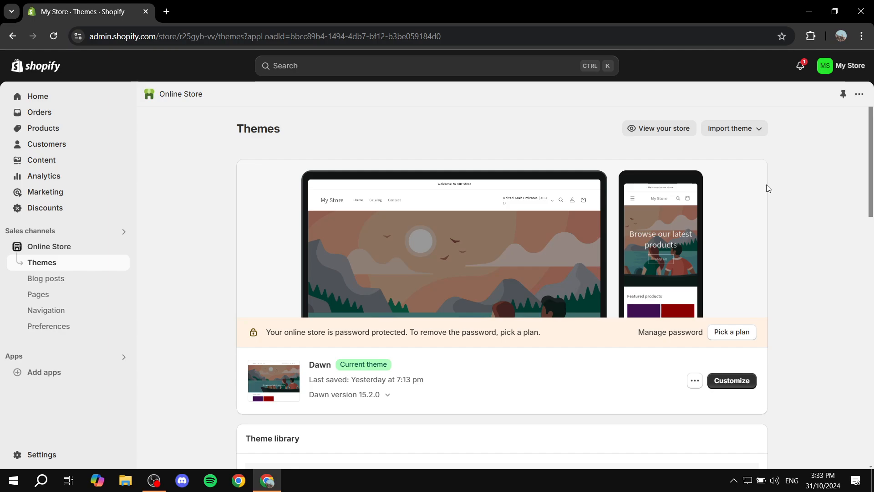
mouse_move(761, 204)
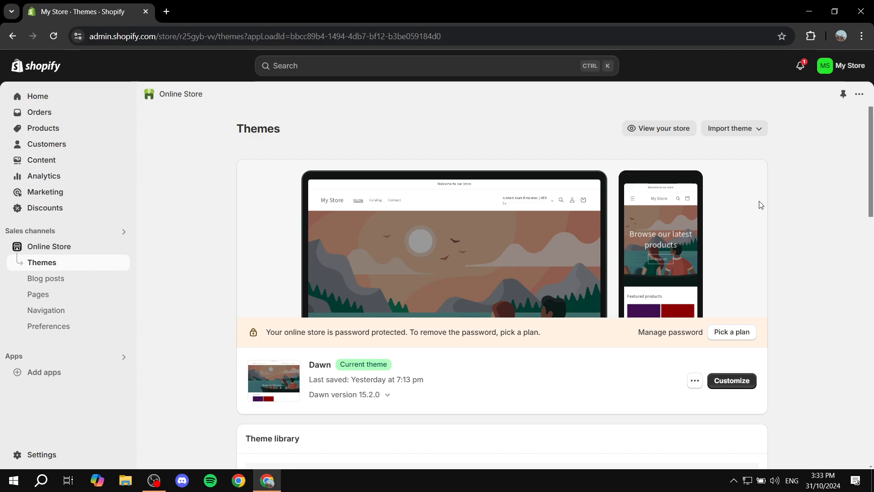
mouse_move(858, 76)
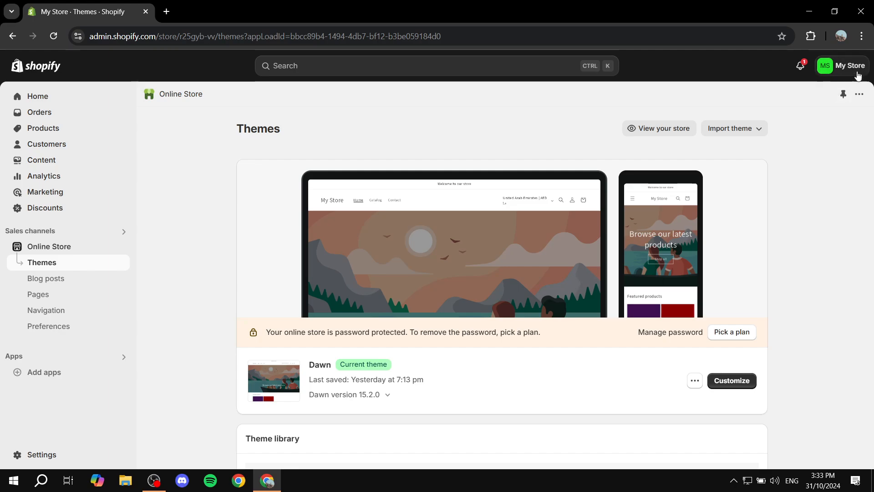
mouse_move(831, 81)
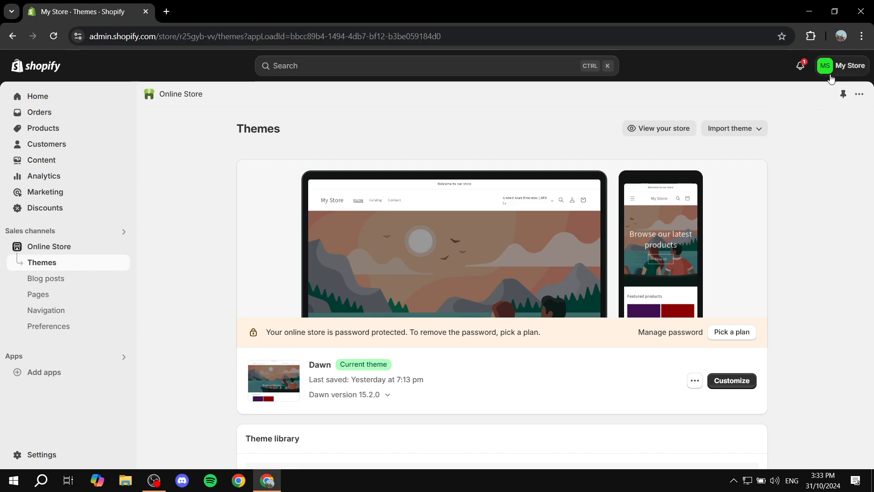
- Go from the store avatar menu to Manage account, landing on the profile's General page
click(842, 65)
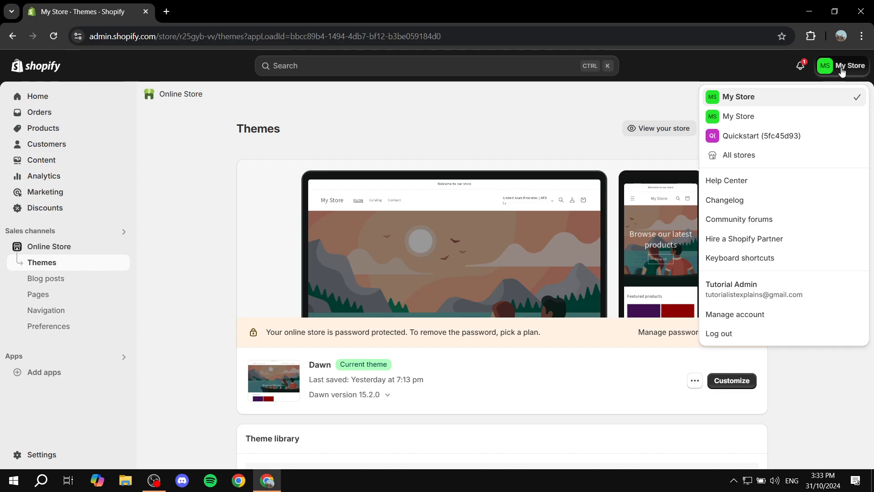
mouse_move(853, 68)
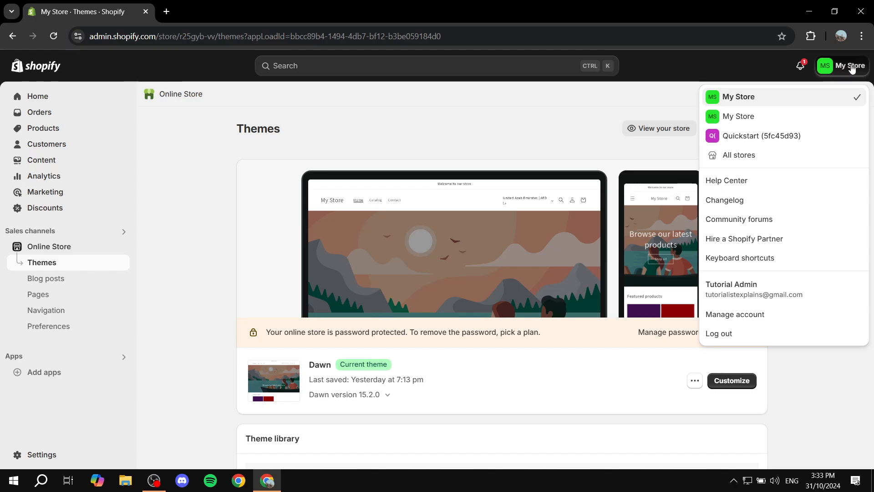
mouse_move(788, 316)
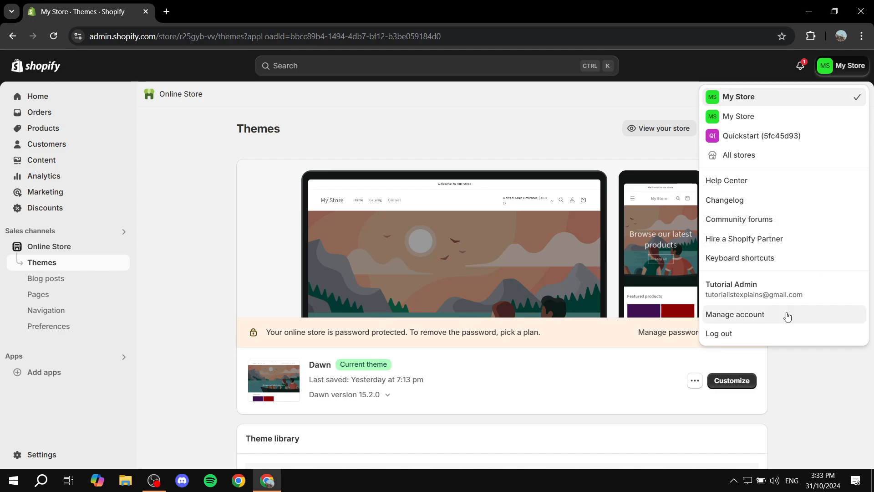
mouse_move(732, 322)
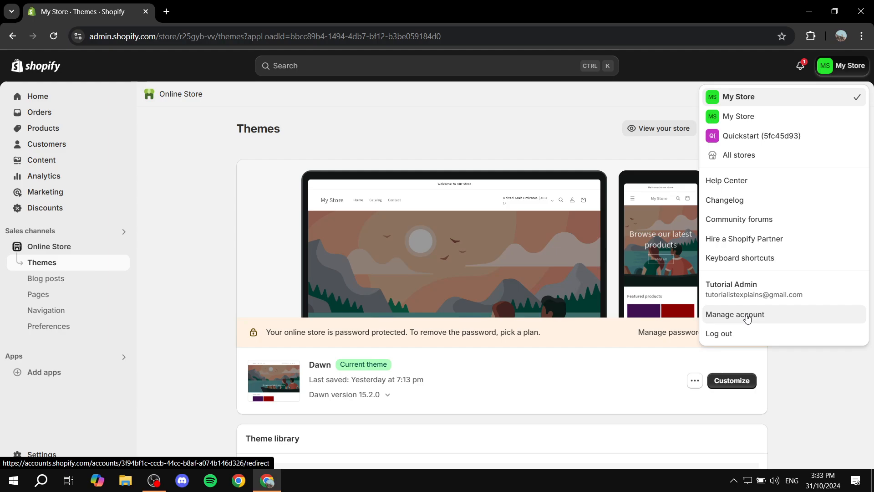
click(734, 314)
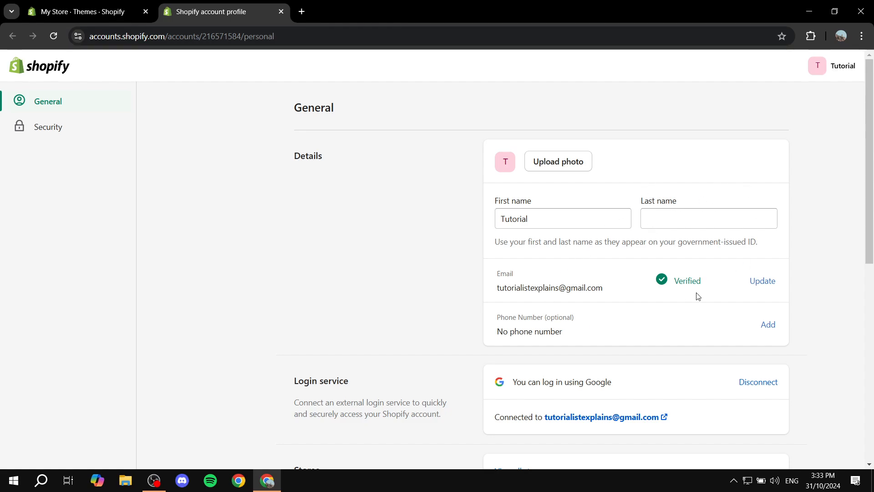
mouse_move(708, 197)
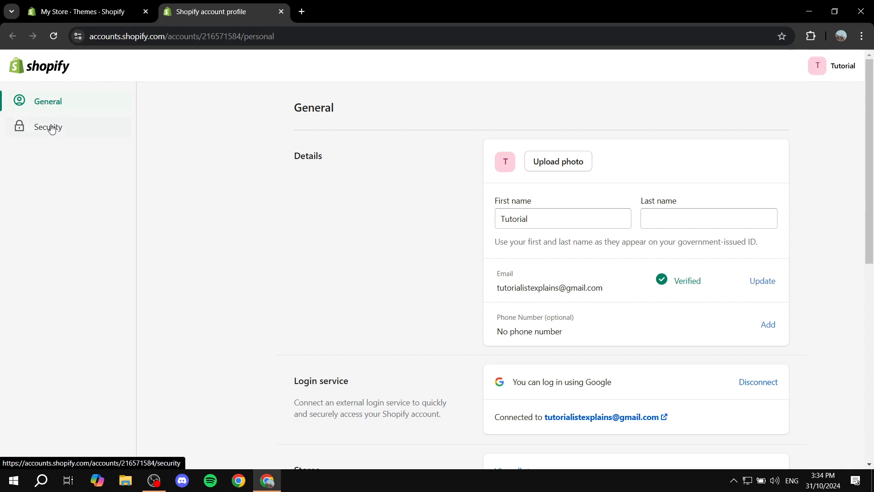
- Show the Security page and bring the Two-step authentication section into view
click(48, 126)
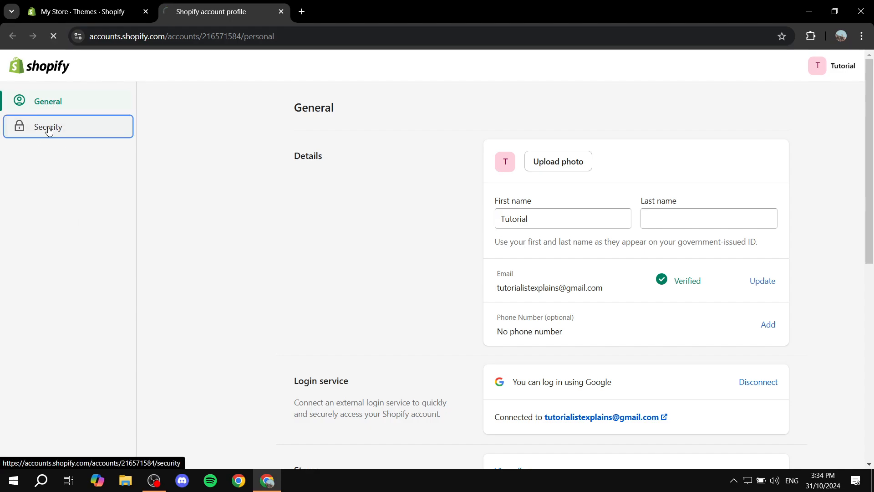
click(47, 127)
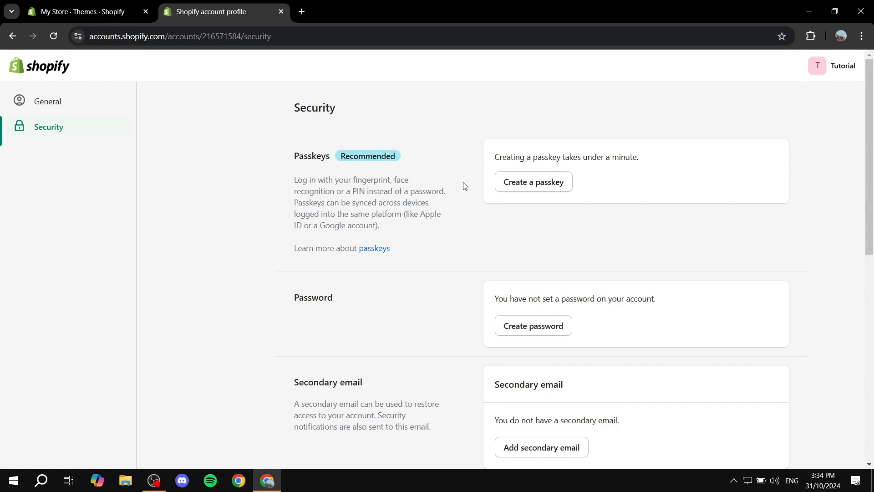
mouse_move(340, 176)
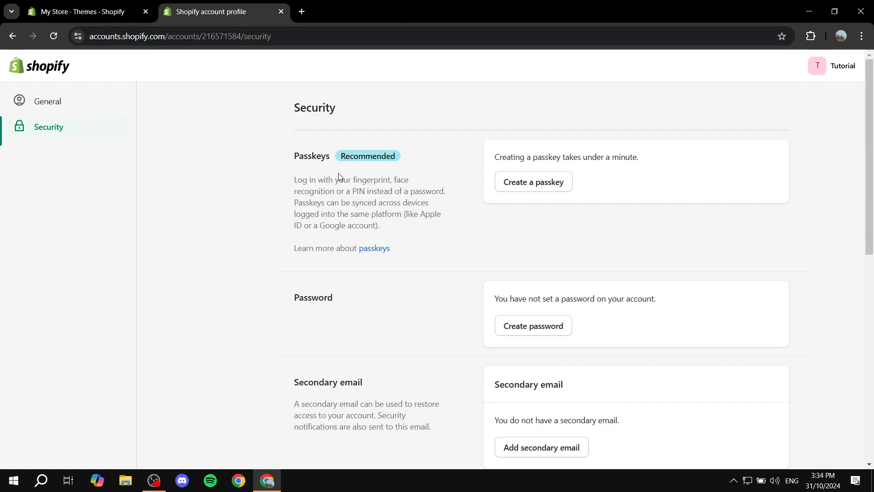
scroll(down, 3)
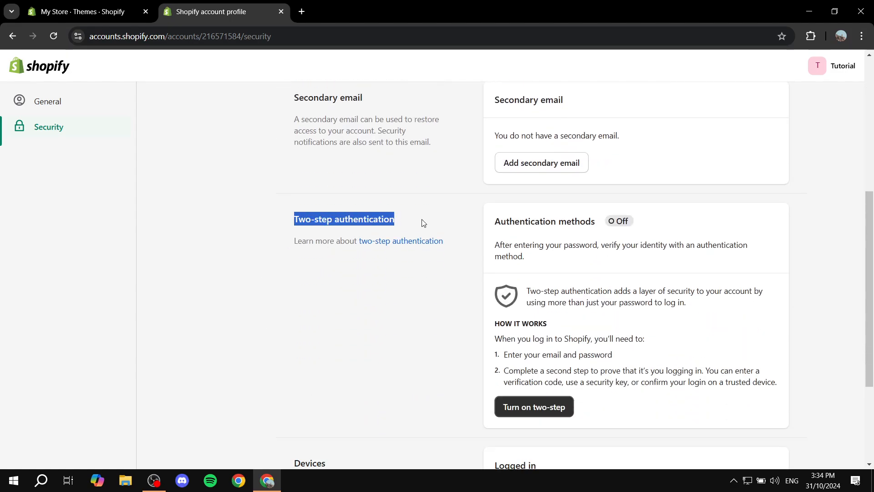
click(408, 228)
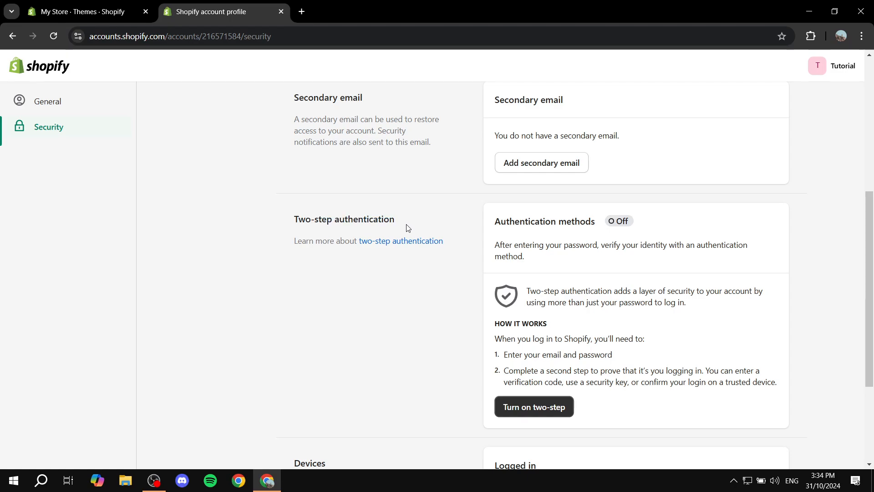
scroll(down, 3)
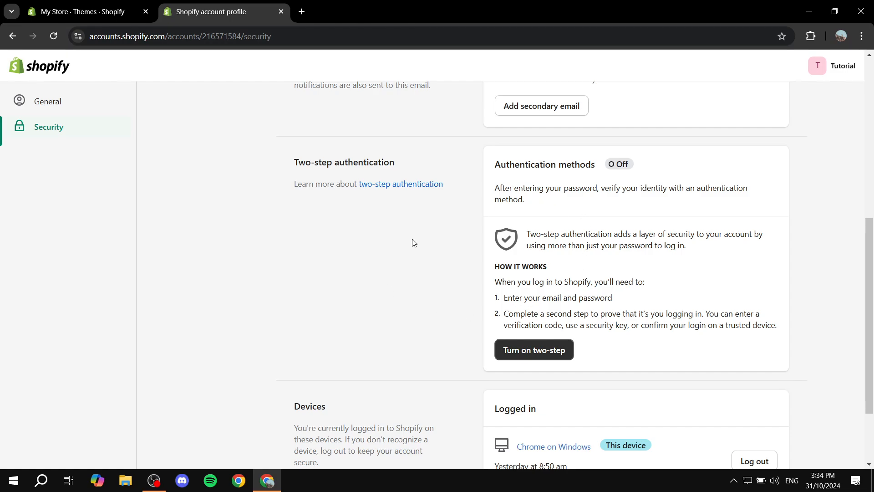
mouse_move(612, 162)
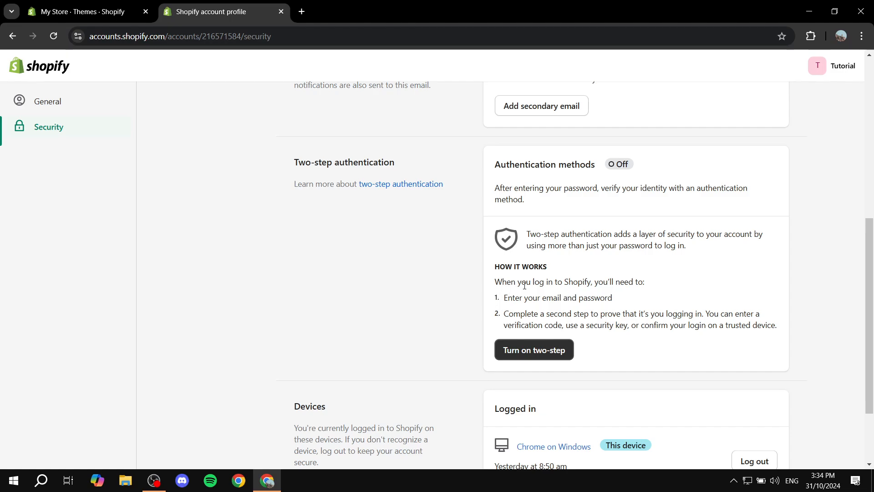
mouse_move(641, 333)
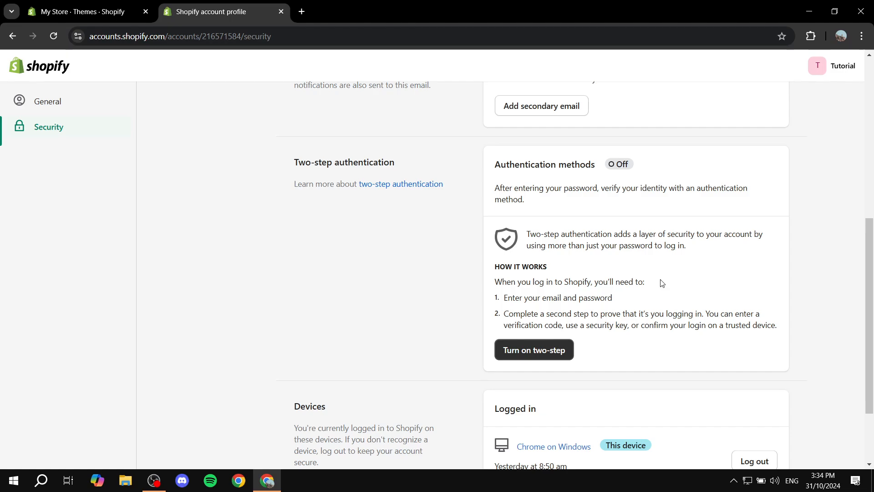
mouse_move(503, 286)
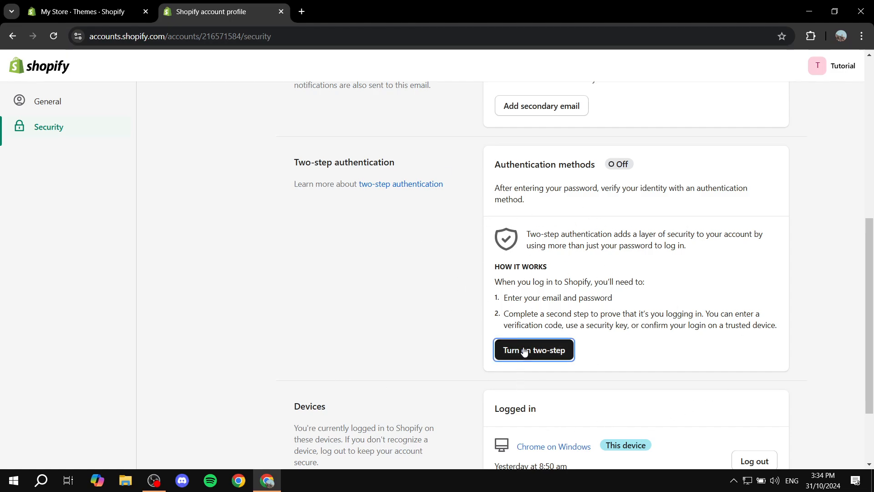
- Start enabling two-step authentication, reauthenticate with Google and choose Authenticator app as the method
click(534, 350)
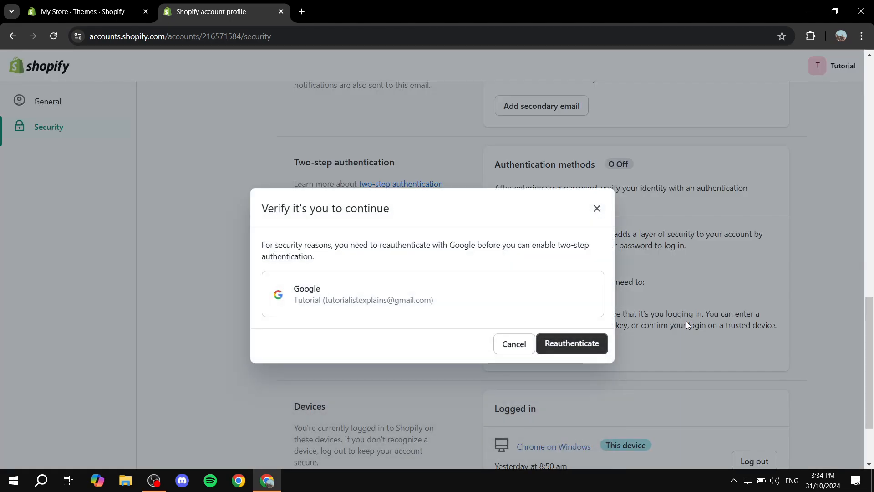
click(572, 344)
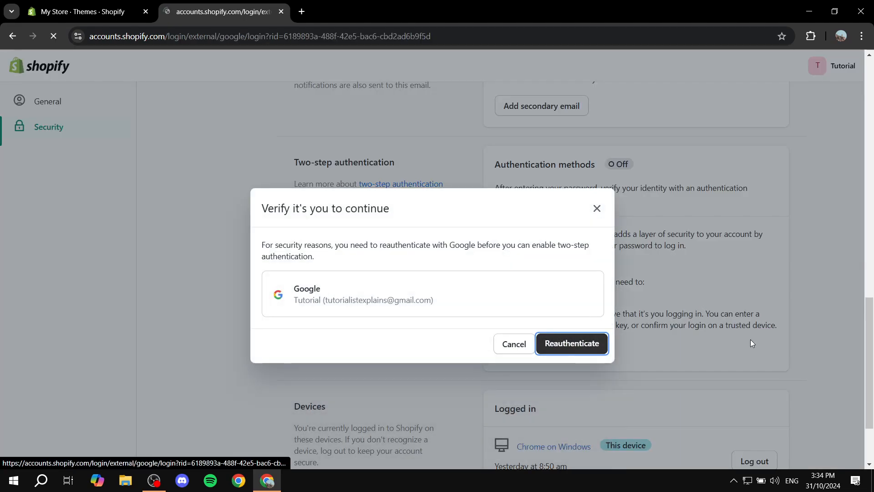
click(572, 343)
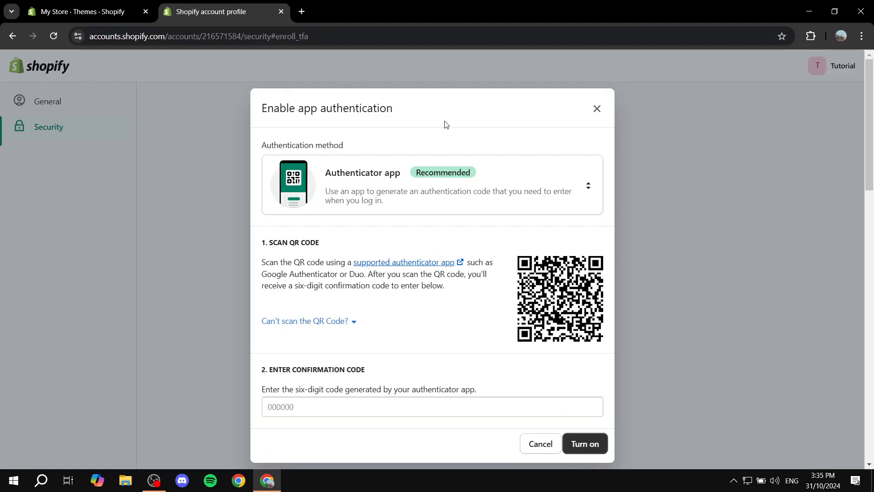
mouse_move(426, 127)
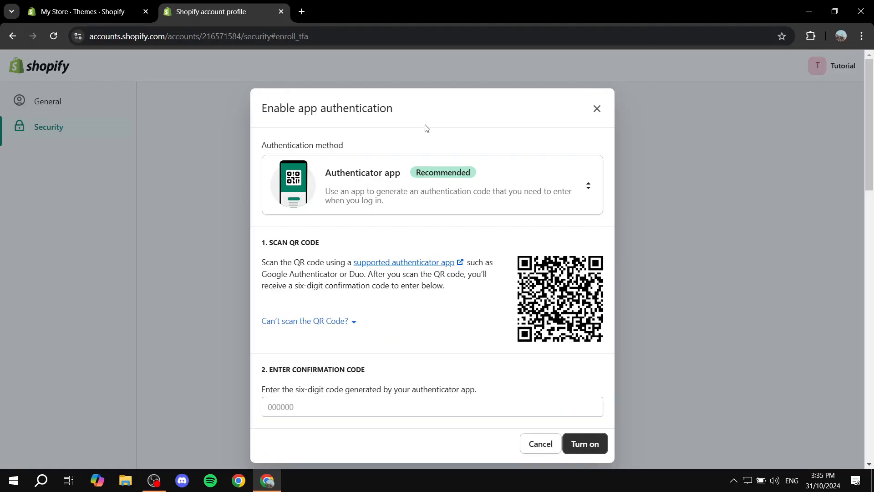
click(588, 186)
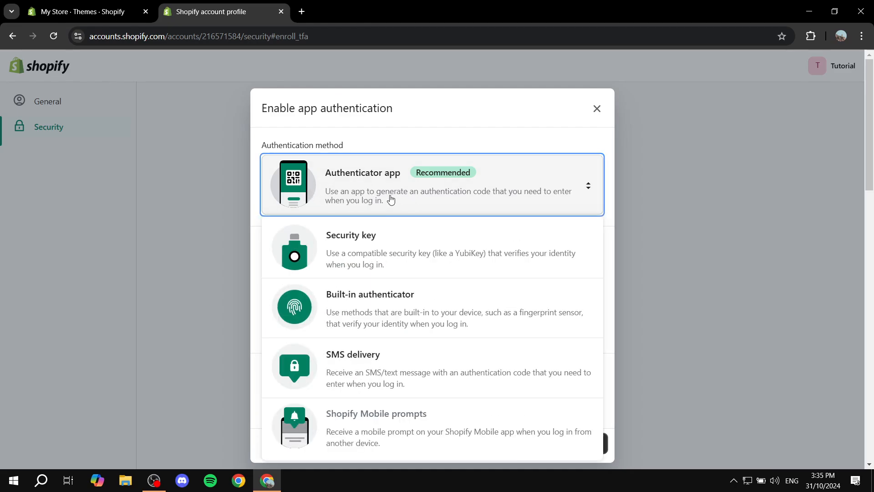
mouse_move(410, 171)
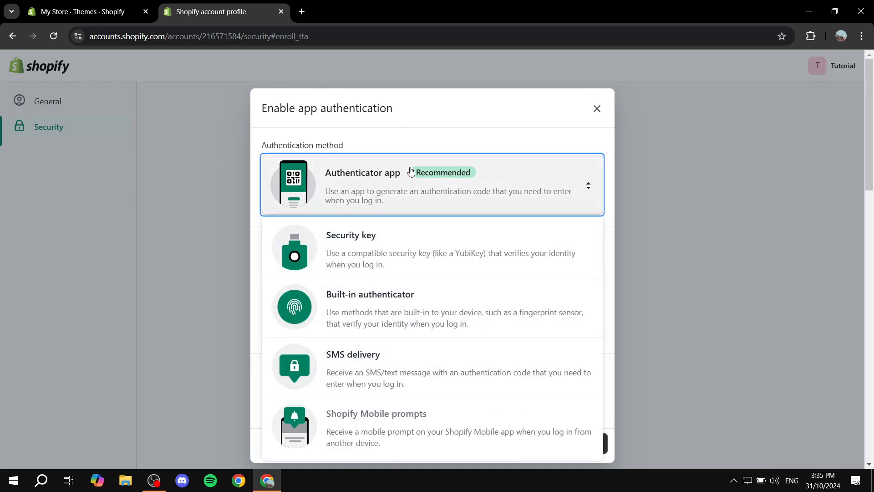
click(432, 184)
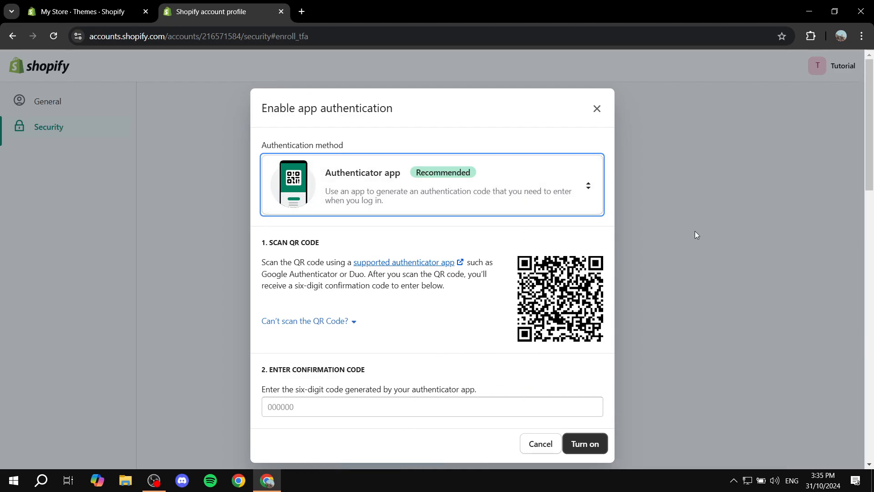
mouse_move(624, 244)
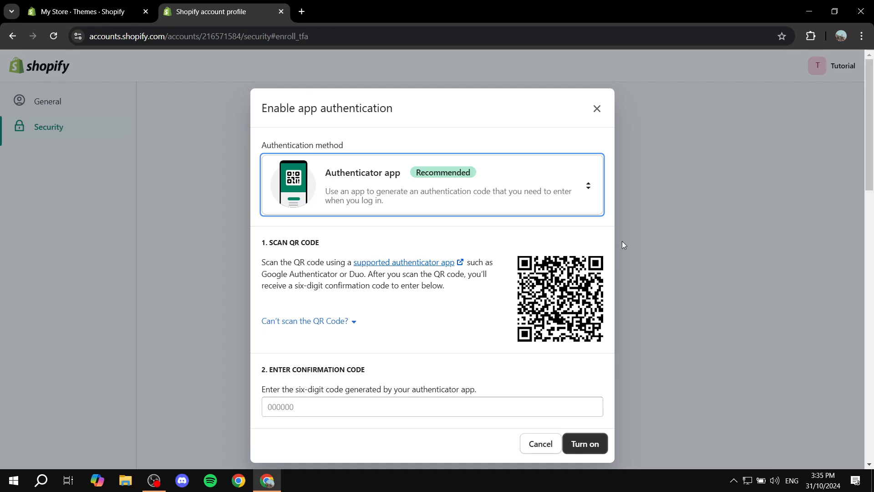
- Turn on two-step authentication and download the recovery codes as a file
click(585, 443)
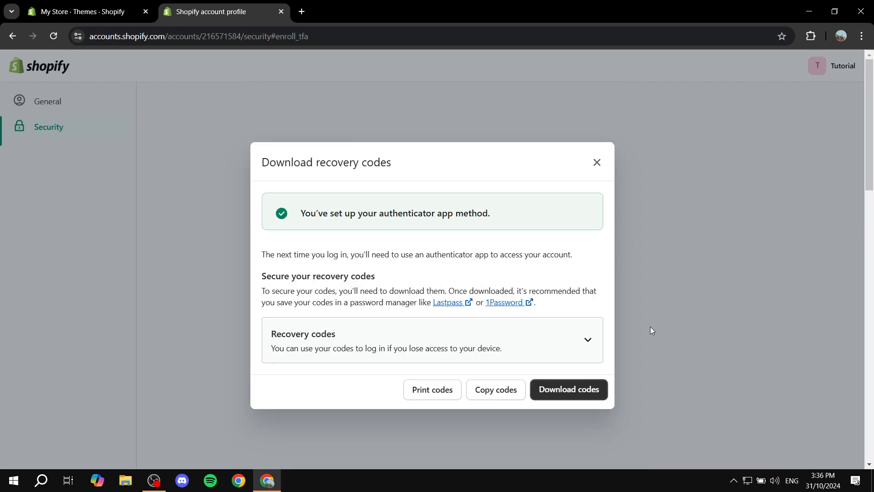
mouse_move(292, 221)
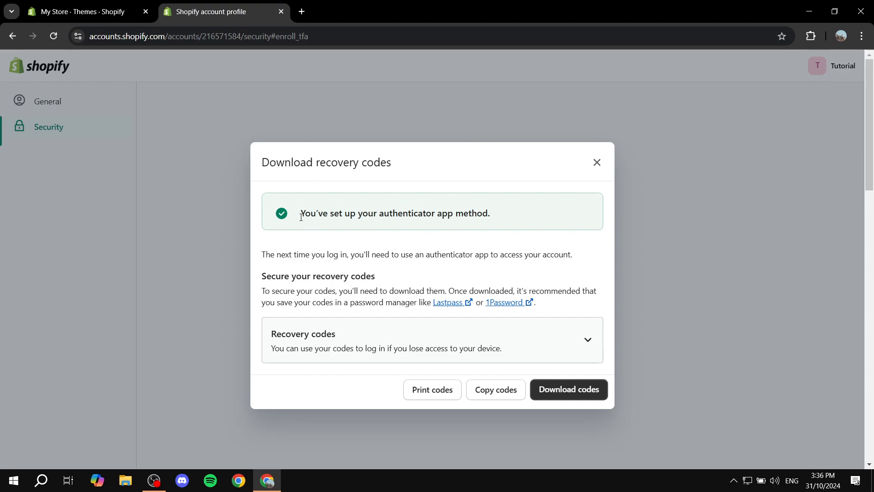
mouse_move(300, 218)
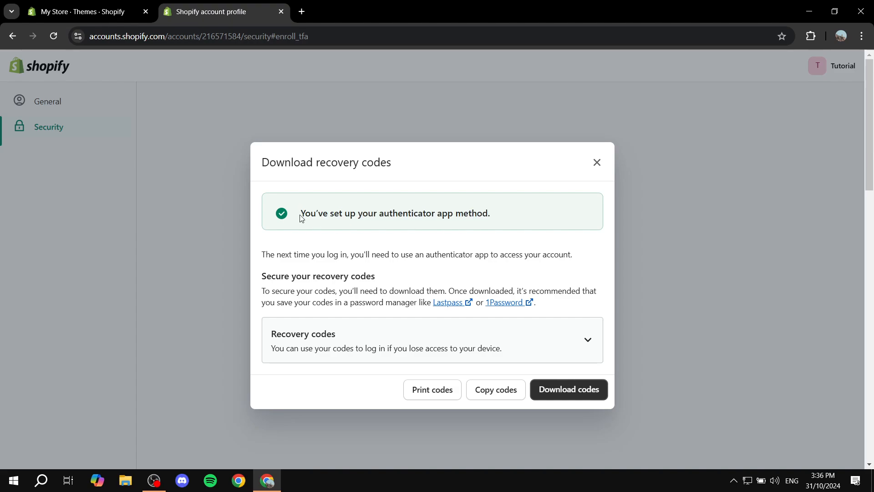
drag(299, 213, 490, 213)
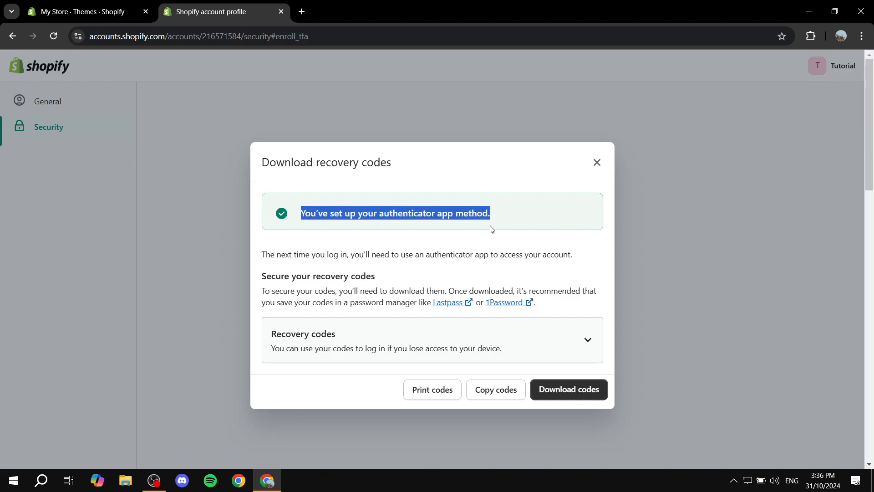
mouse_move(323, 325)
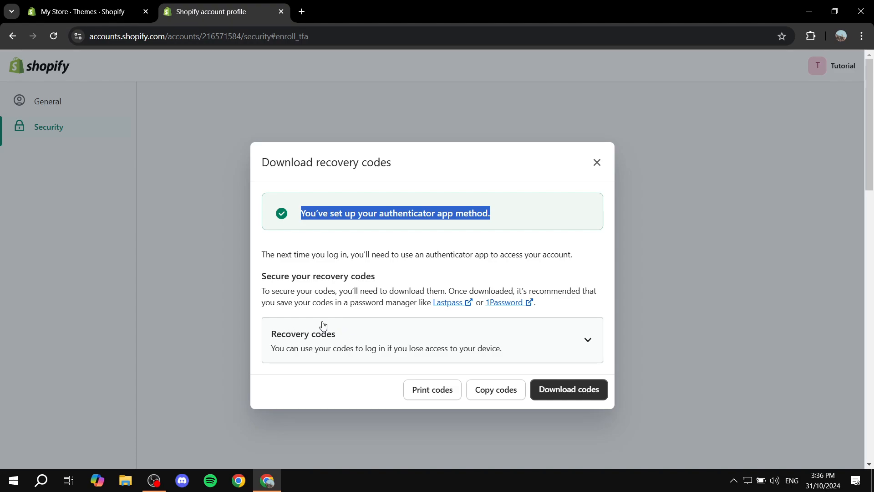
mouse_move(596, 346)
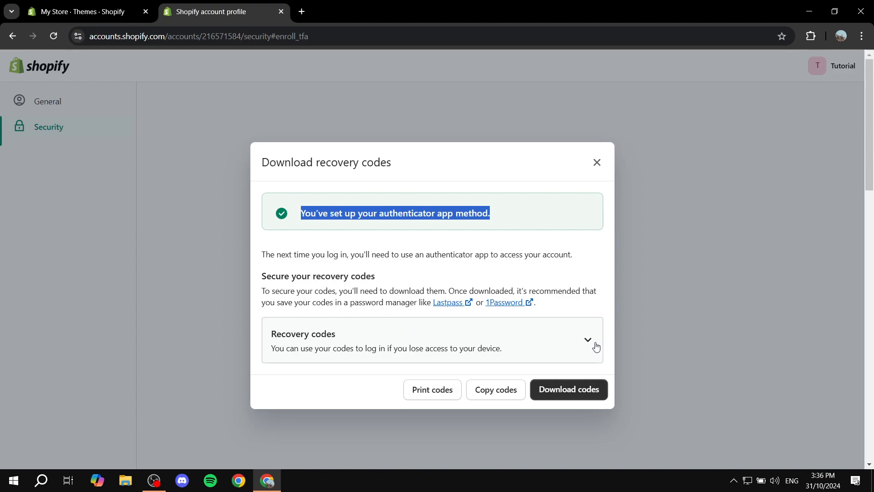
mouse_move(599, 339)
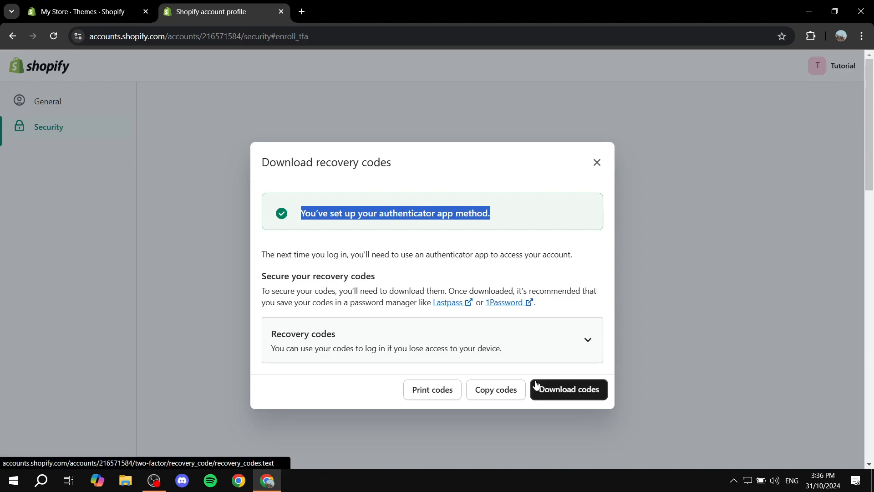
mouse_move(507, 394)
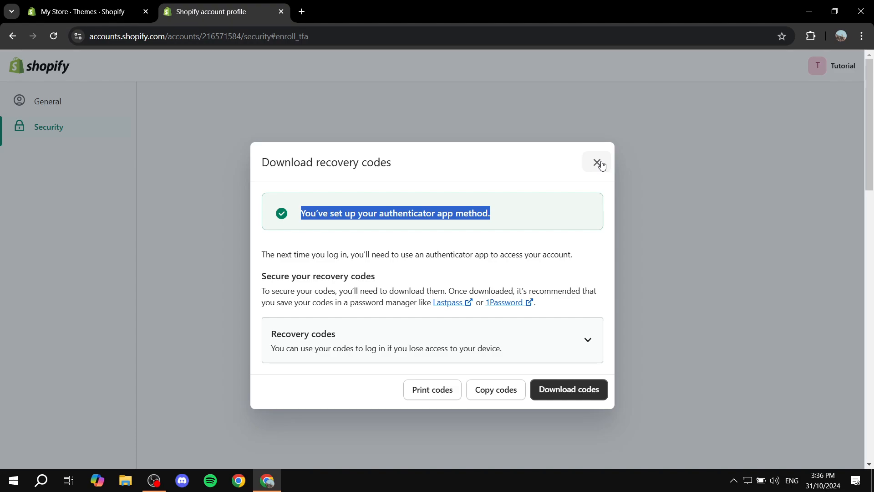
mouse_move(579, 326)
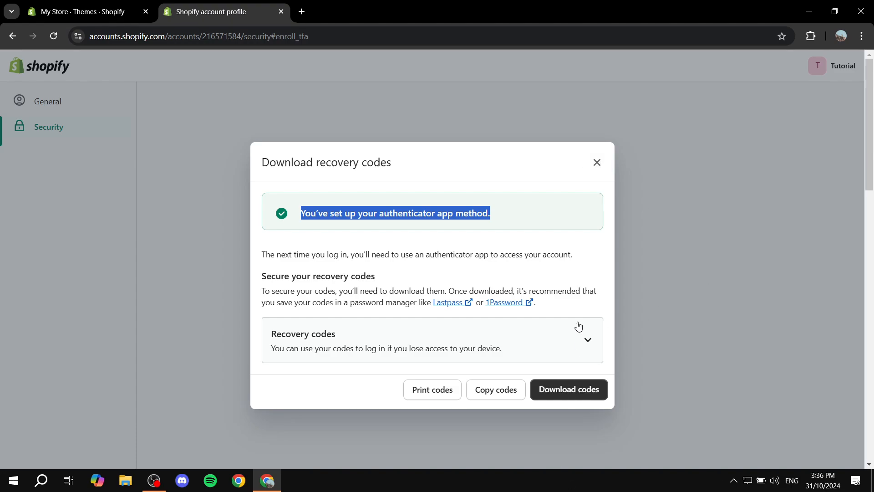
click(568, 390)
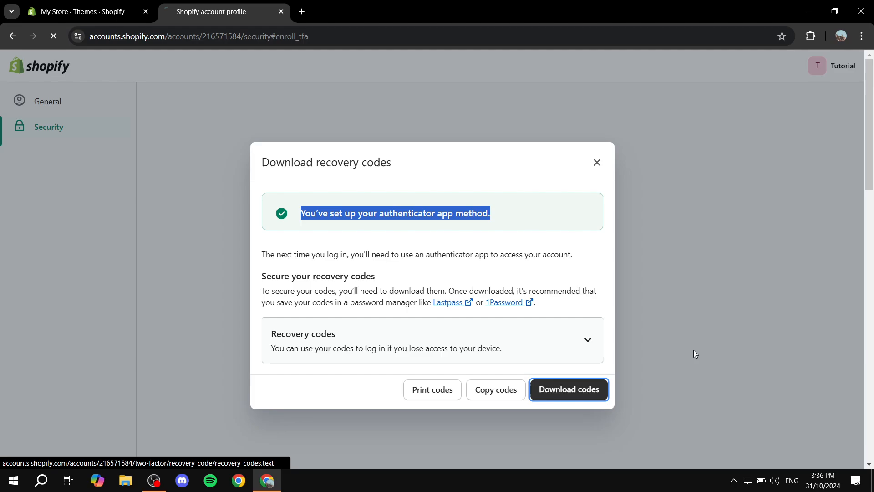
- Close the recovery-codes dialog and review the Security page showing authentication methods On
click(568, 390)
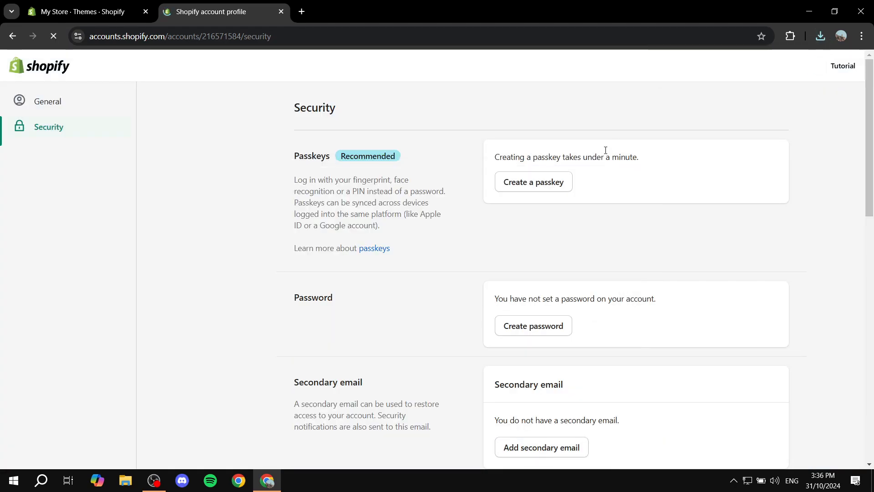
scroll(down, 3)
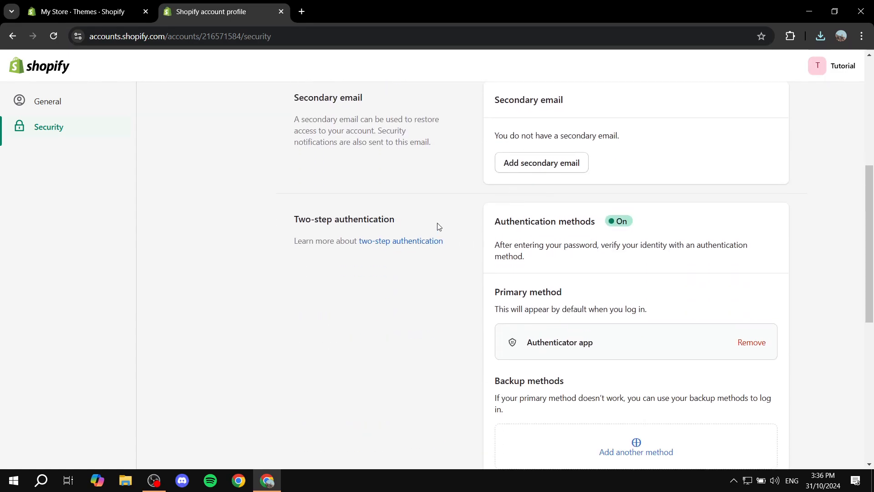
scroll(down, 3)
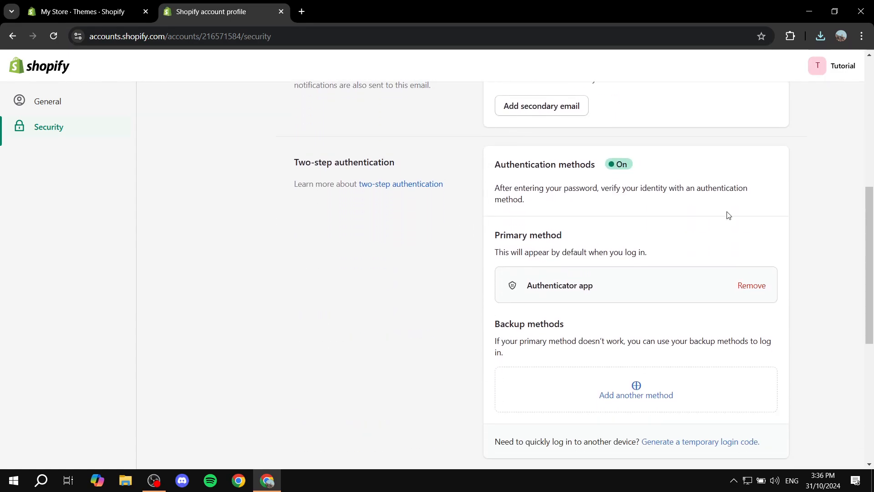
mouse_move(770, 176)
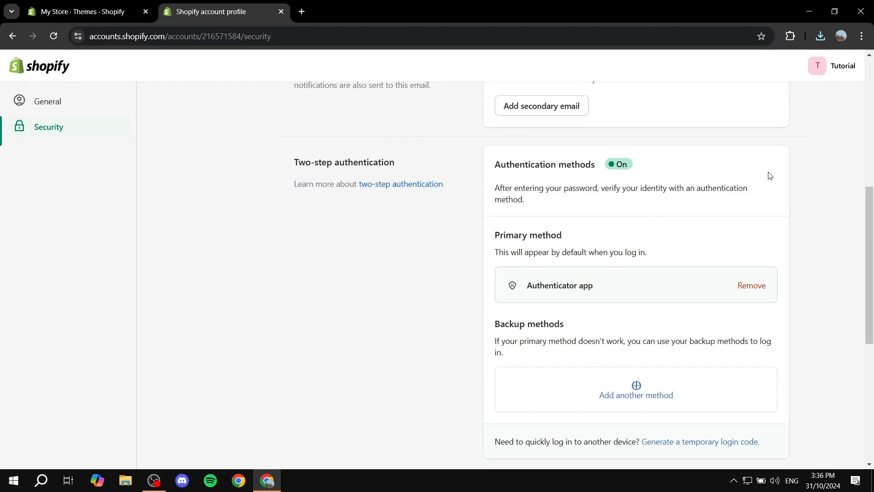
scroll(down, 3)
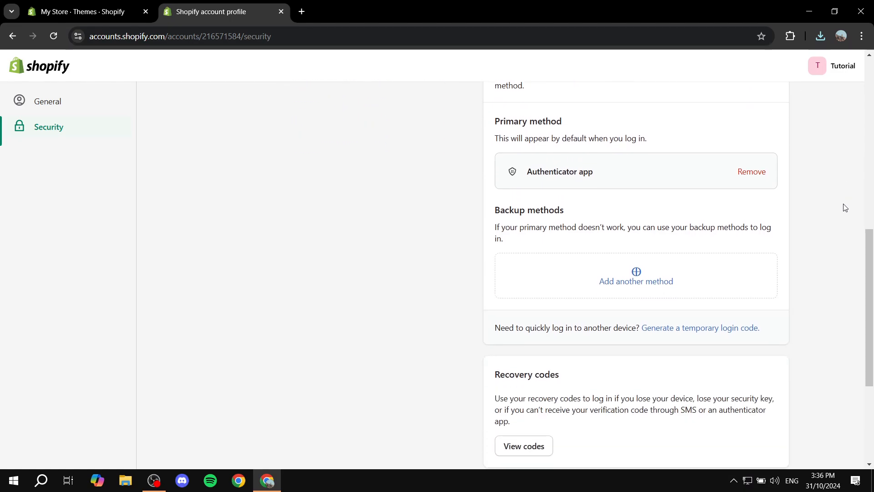
scroll(up, 3)
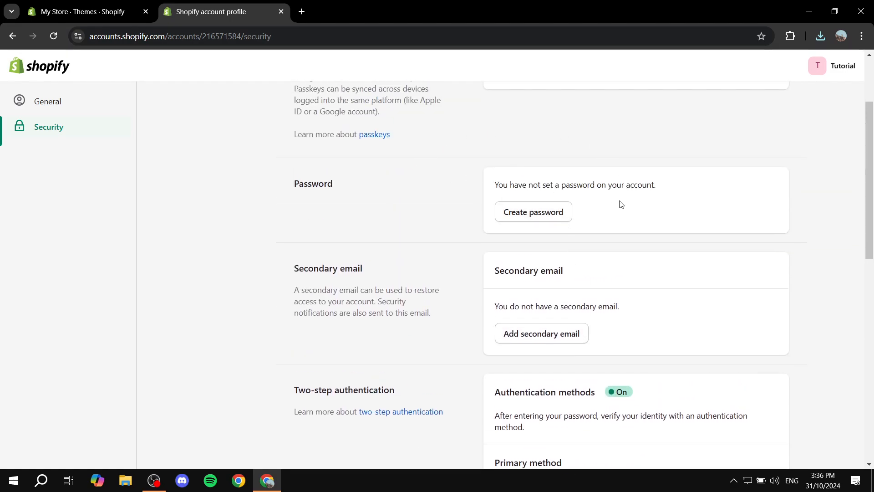
scroll(up, 3)
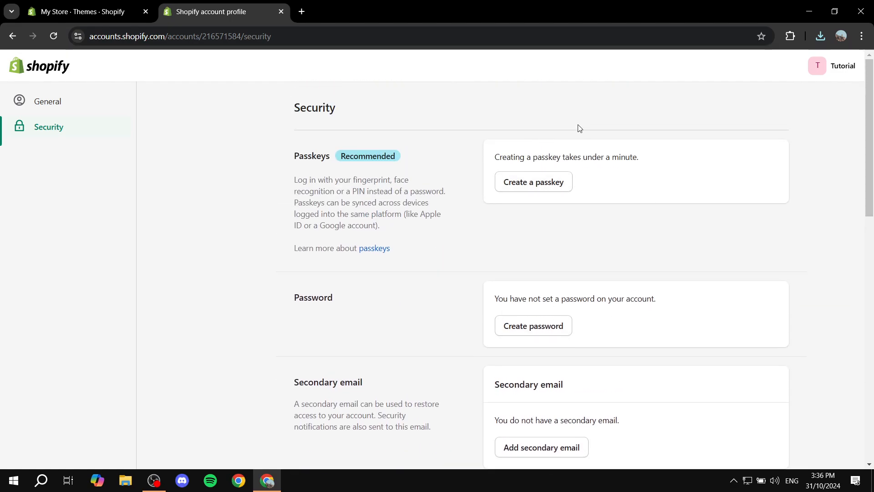
scroll(down, 3)
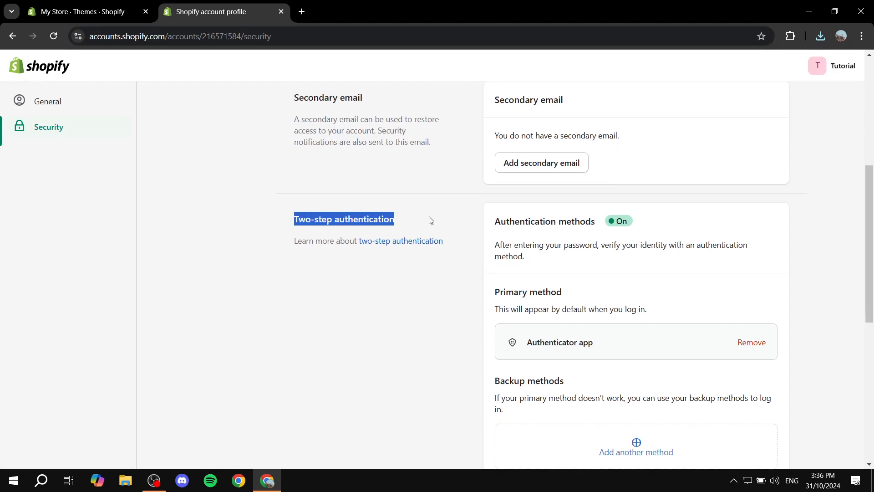
scroll(down, 3)
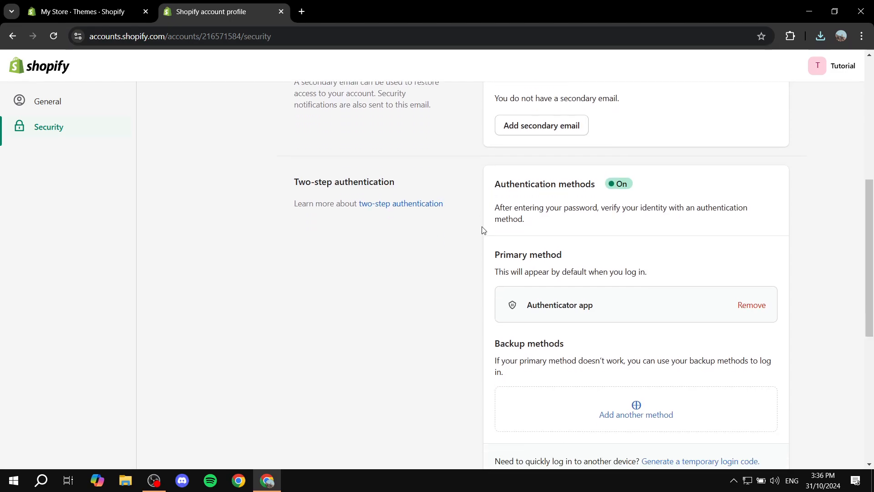
scroll(down, 3)
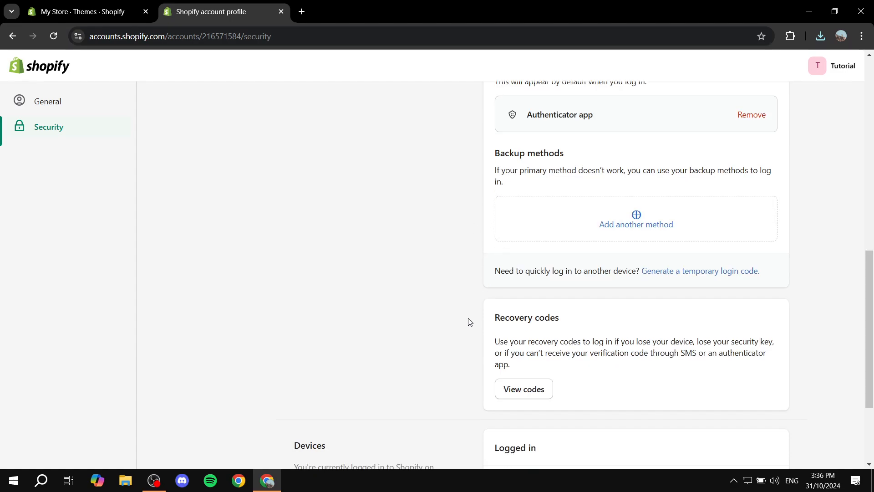
mouse_move(574, 324)
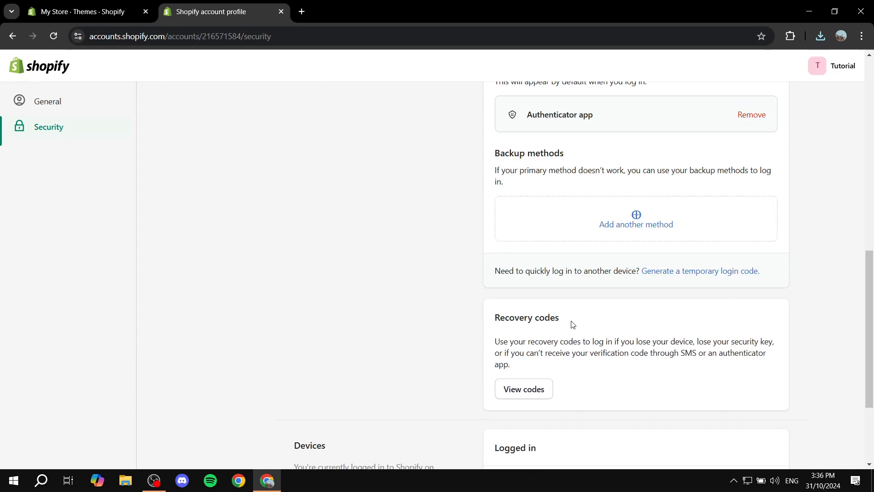
mouse_move(541, 398)
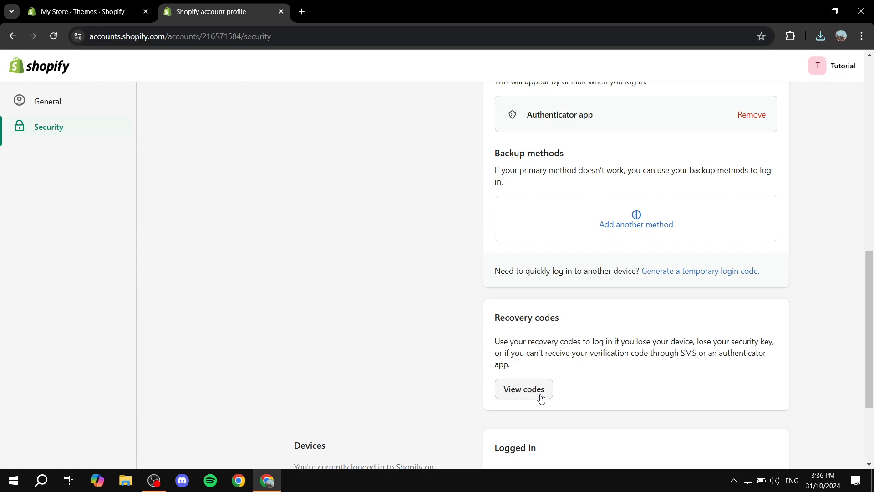
- Reopen the Download recovery codes dialog via View codes in the Recovery codes section
click(524, 389)
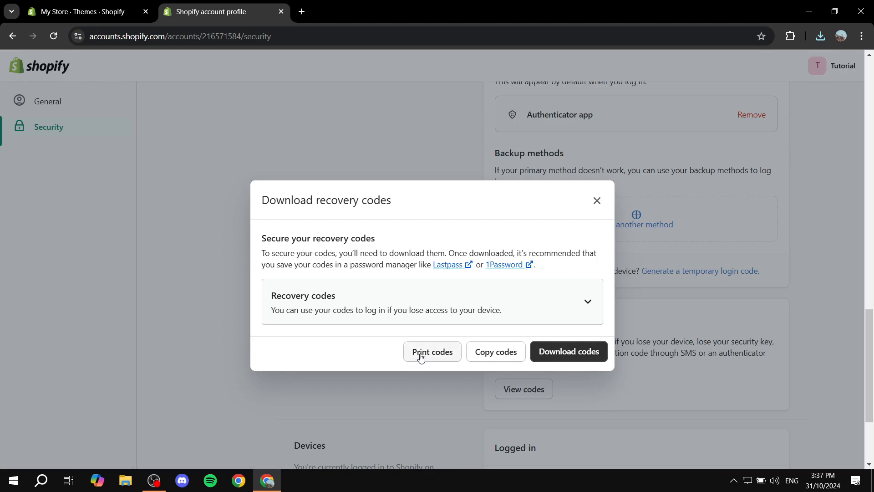
mouse_move(616, 369)
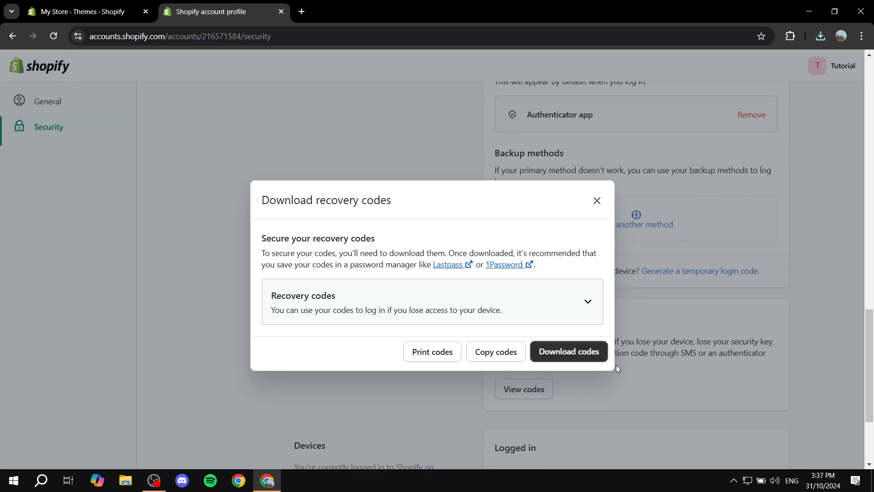